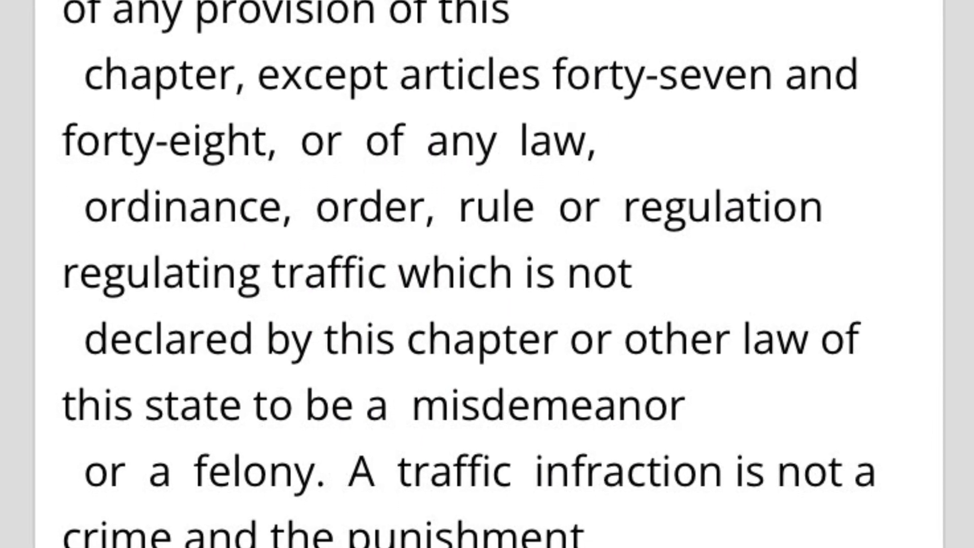
scroll(down, 3)
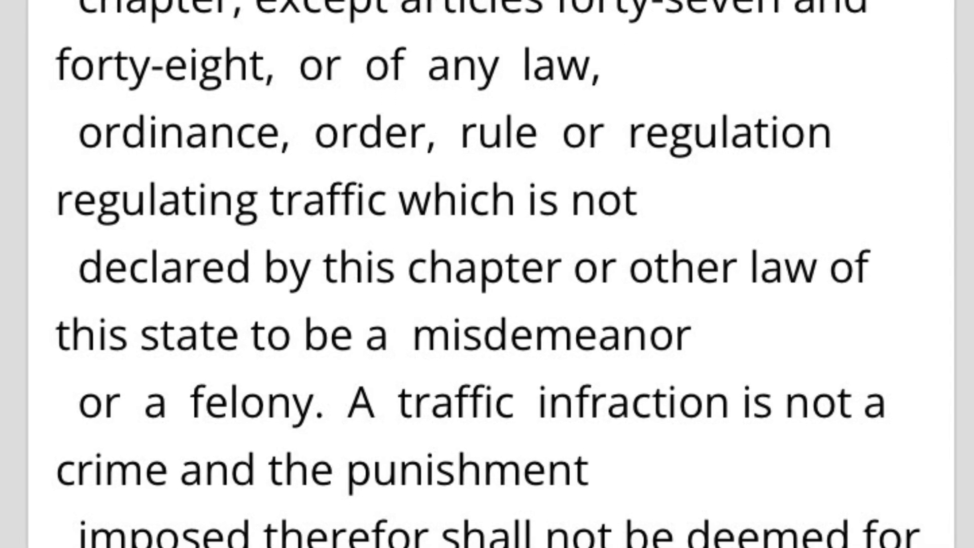
scroll(down, 3)
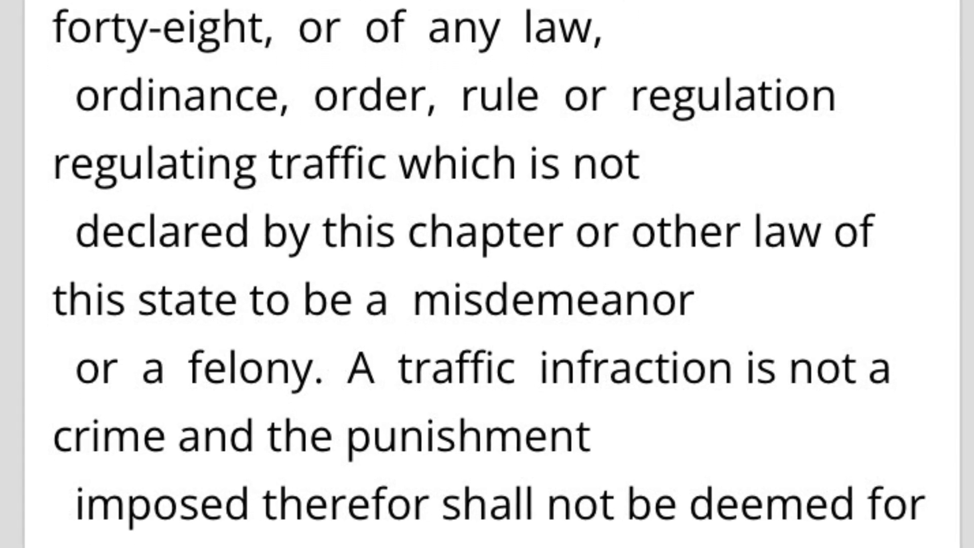